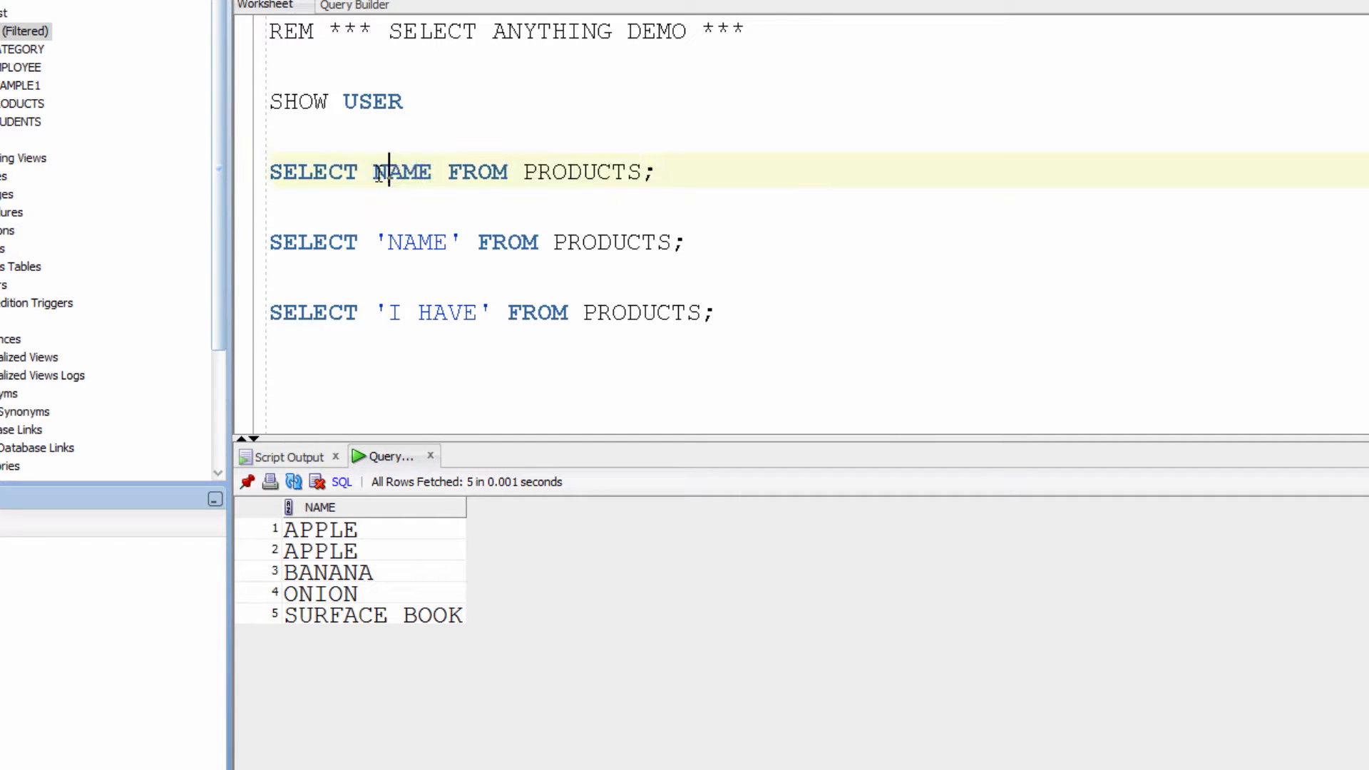
Step: Select the NAME column in the first query to run SELECT 'NAME' FROM PRODUCTS
double_click(403, 172)
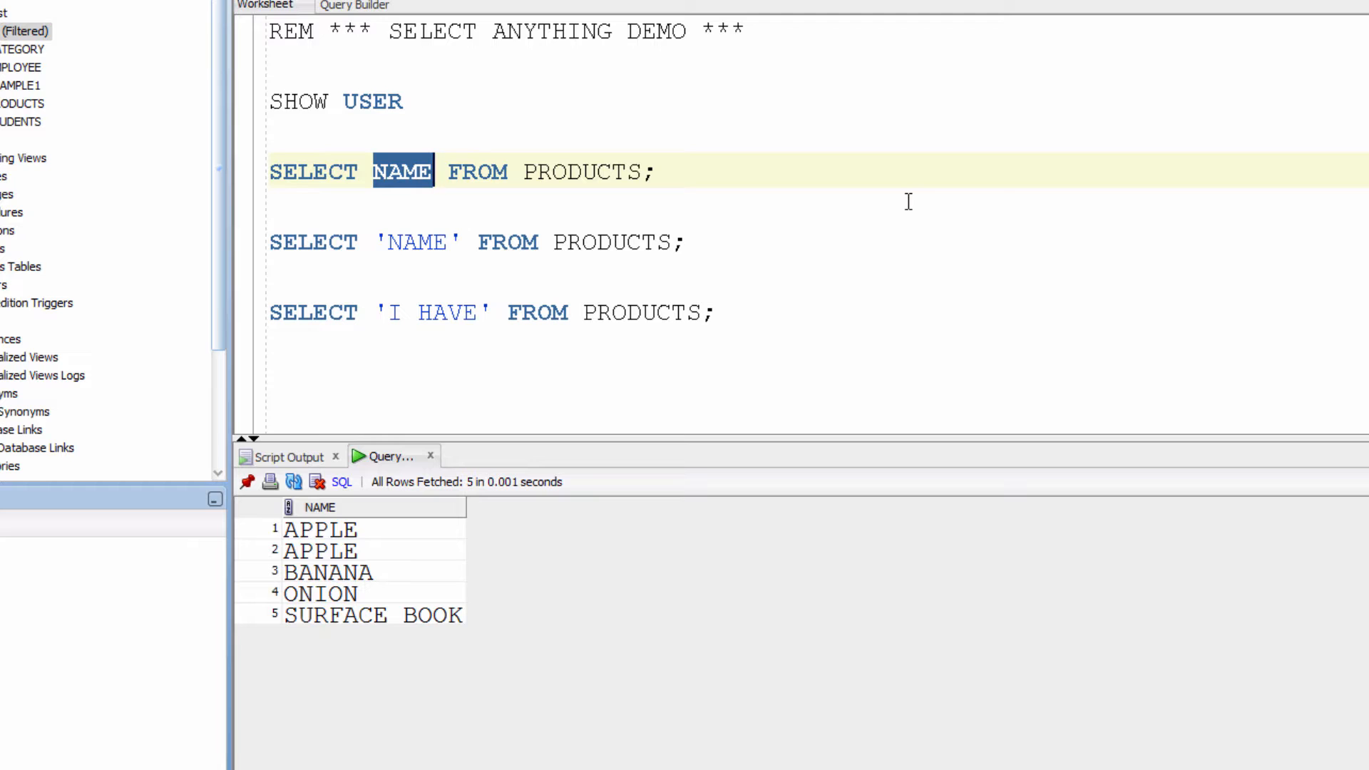
mouse_move(316, 518)
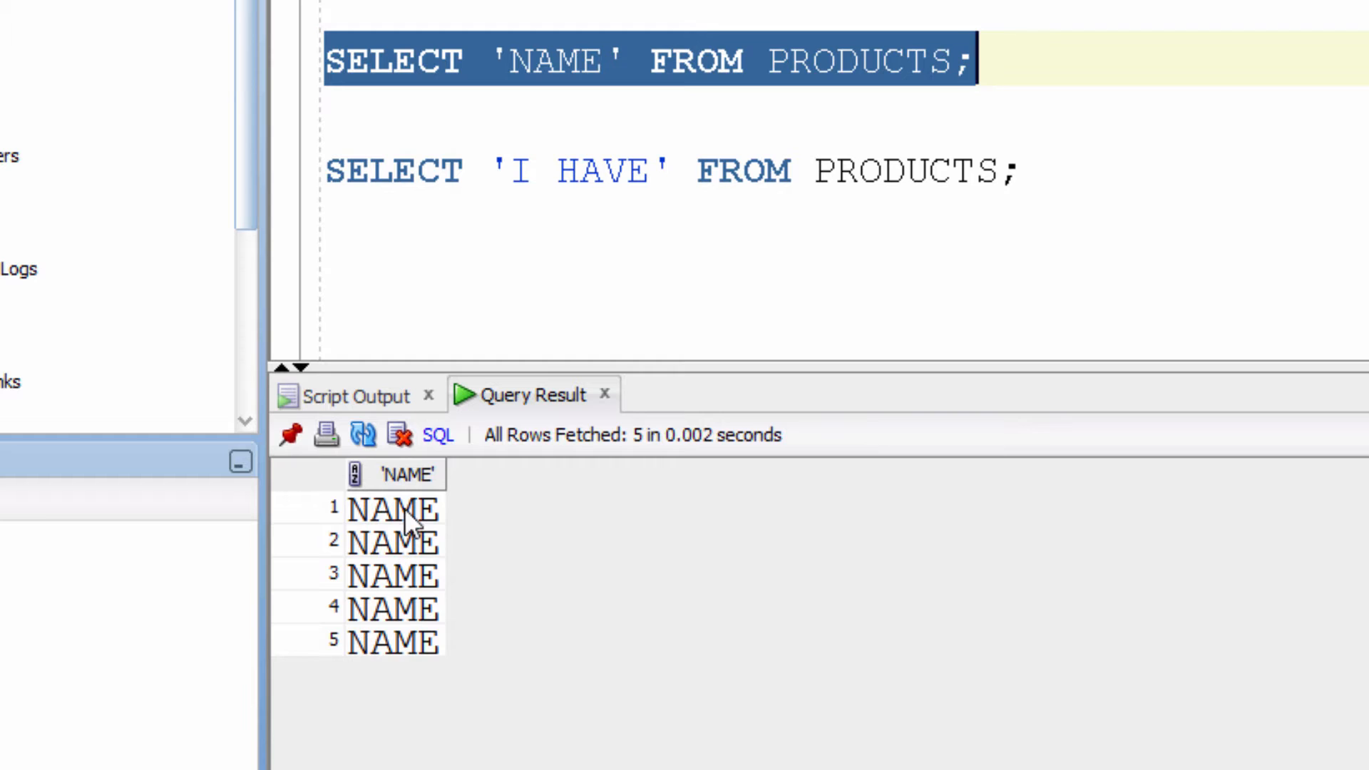
mouse_move(378, 646)
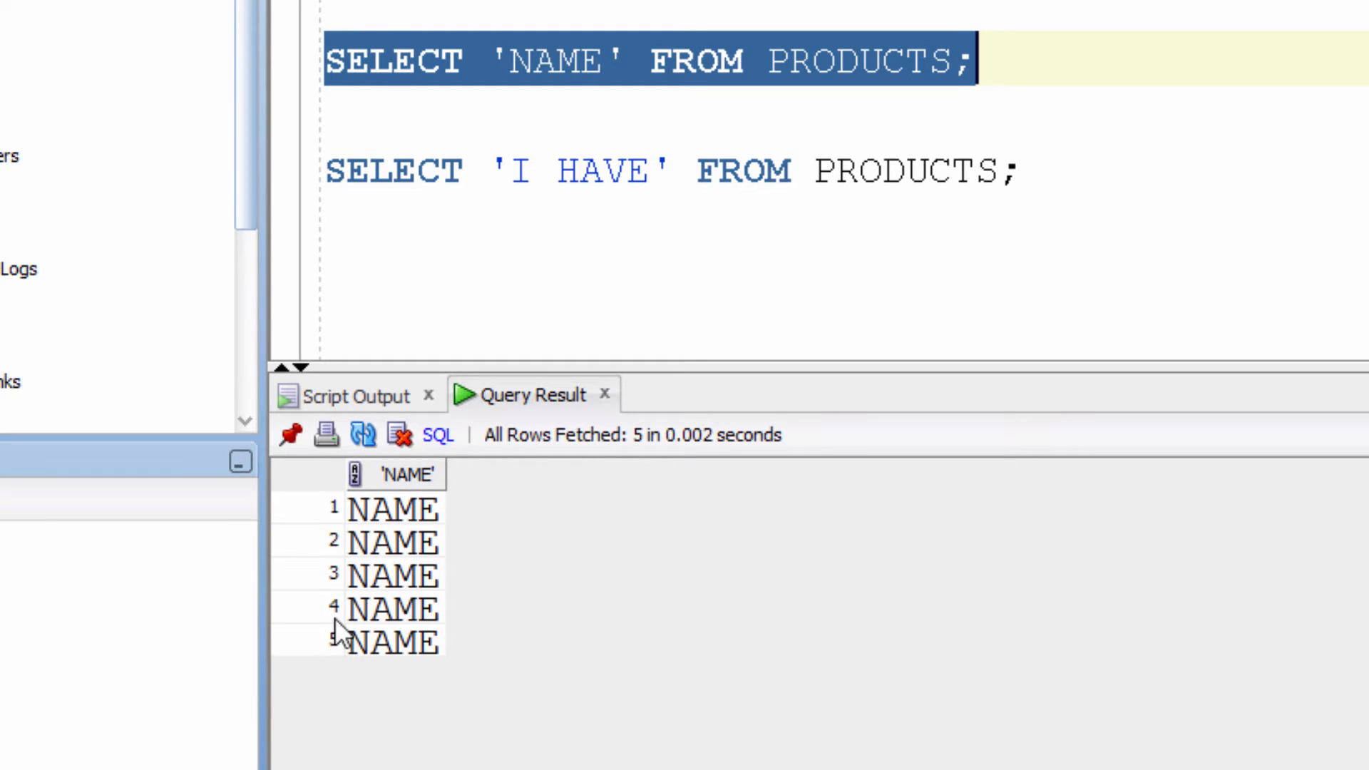
Step: Select the whole SELECT 'I HAVE' FROM PRODUCTS line for running
left_click(724, 171)
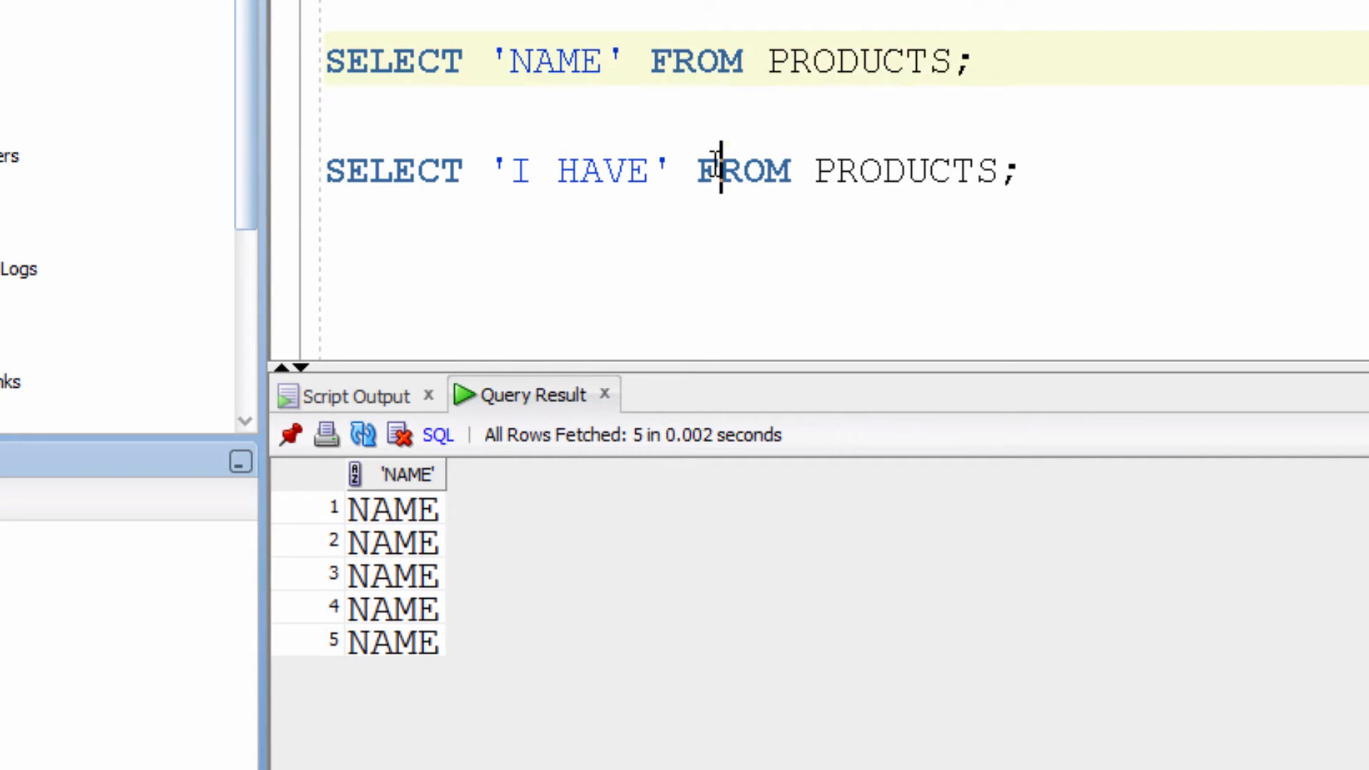
double_click(400, 170)
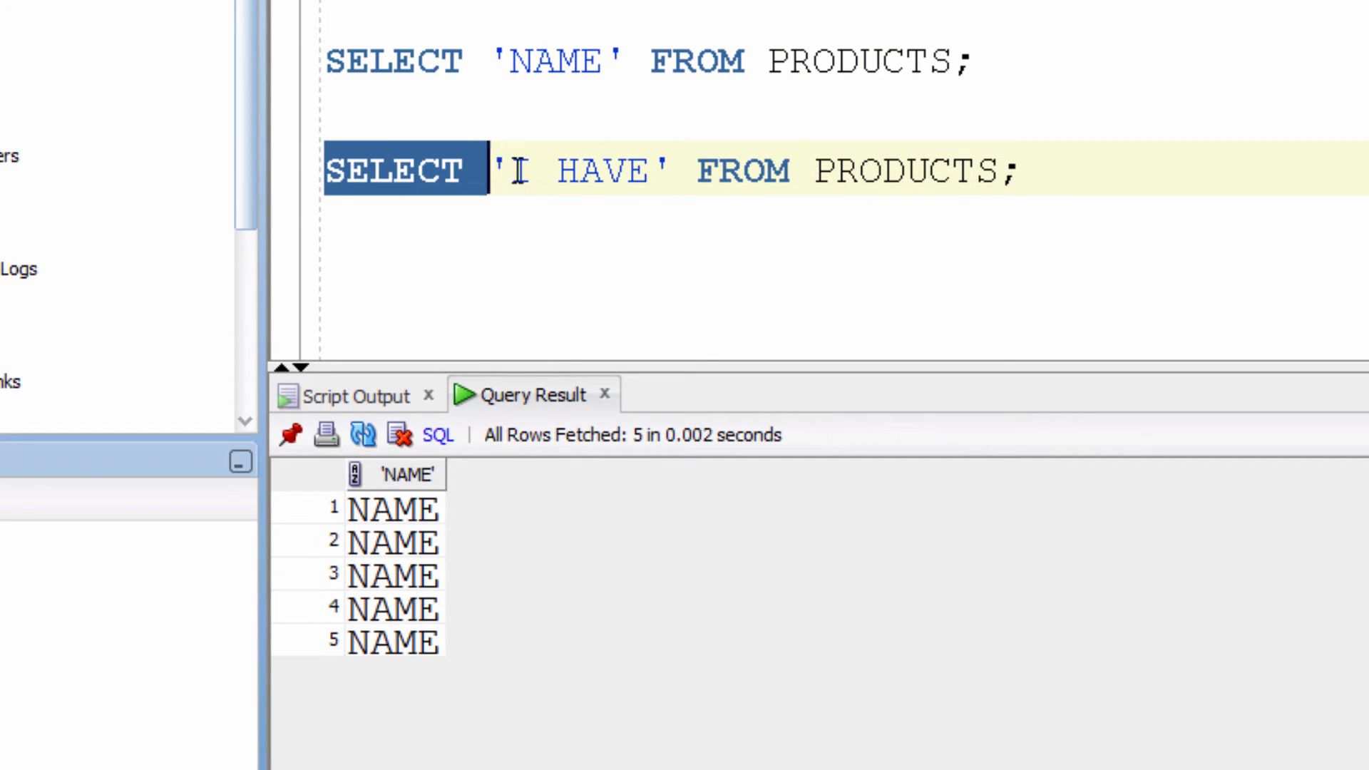
triple_click(606, 171)
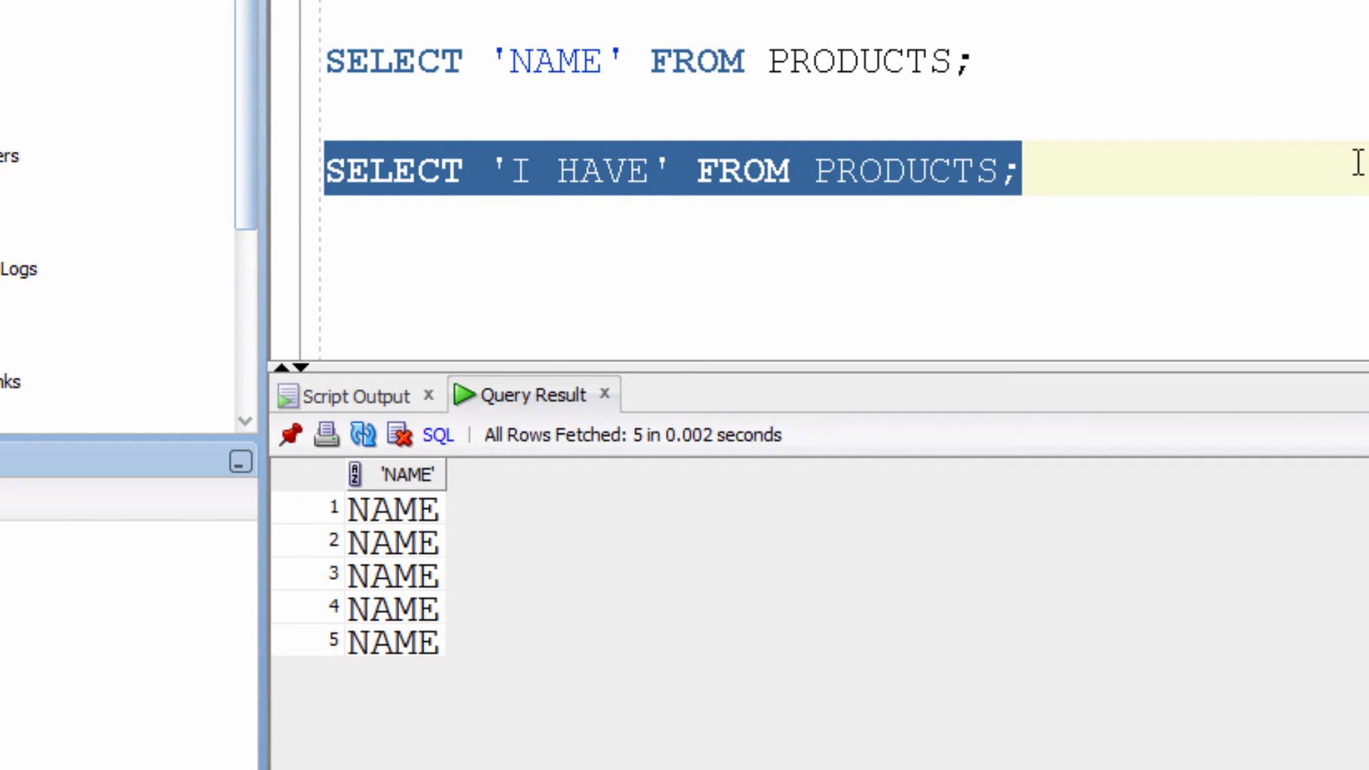
mouse_move(511, 173)
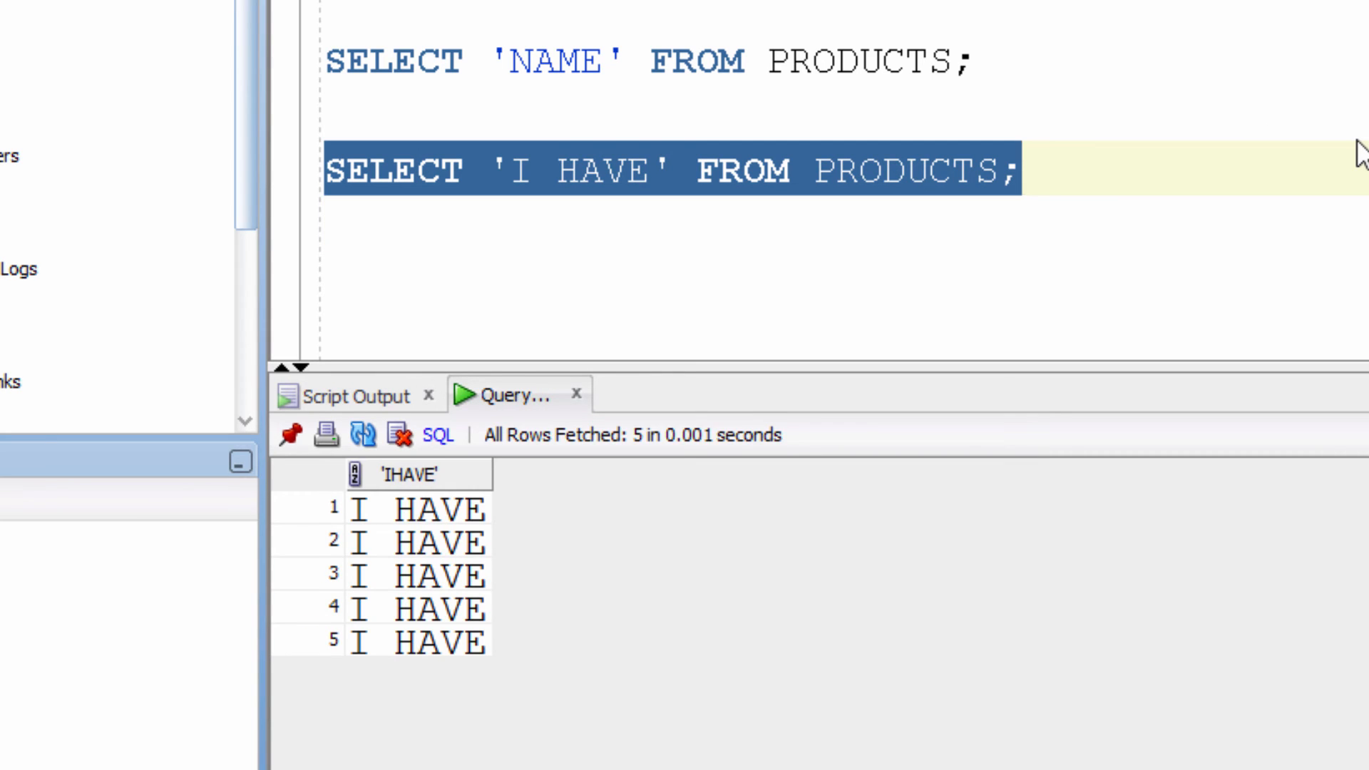
mouse_move(426, 744)
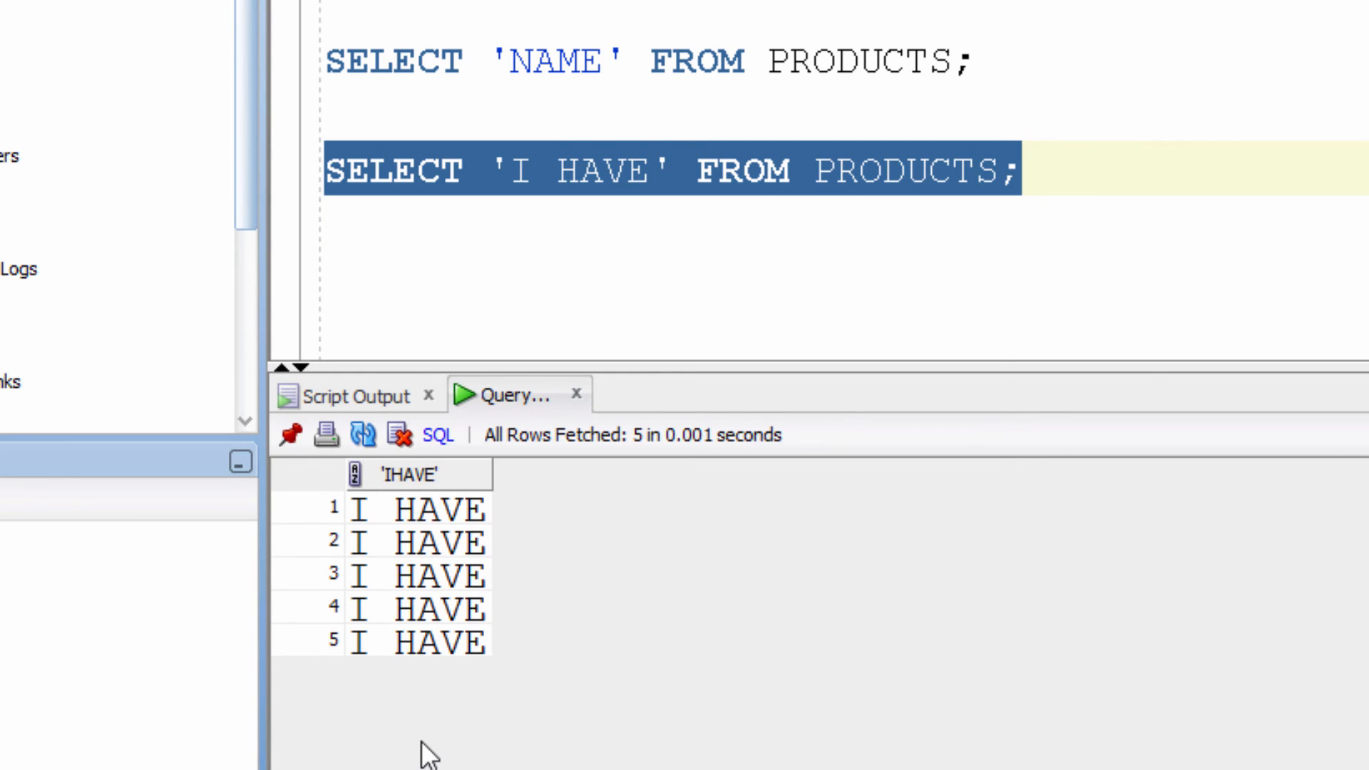